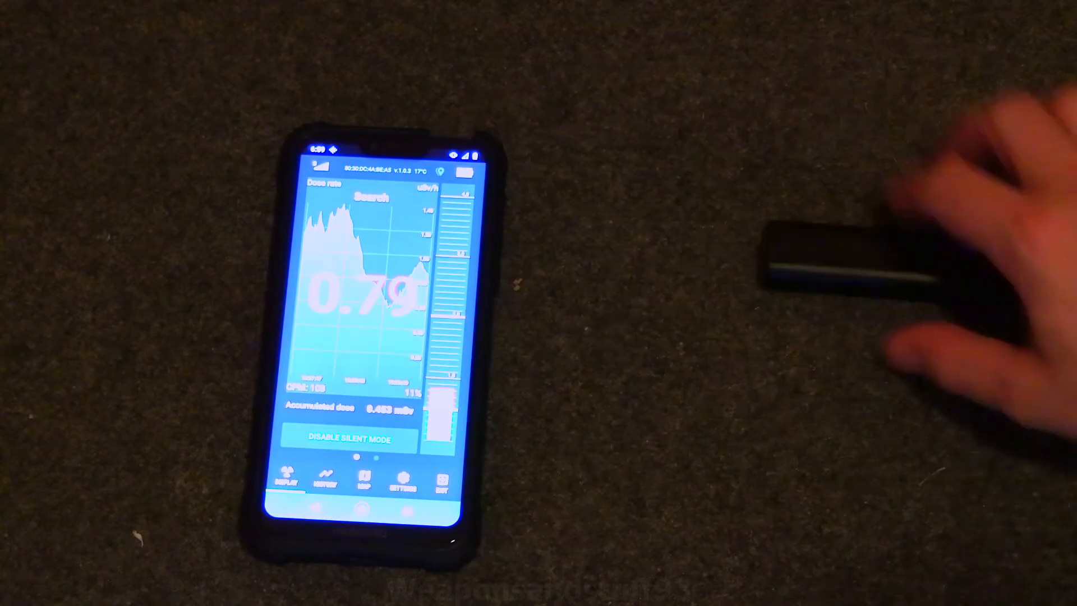
Switch from the live dose-rate reading to the archived history graph for 13 September 2020
click(323, 478)
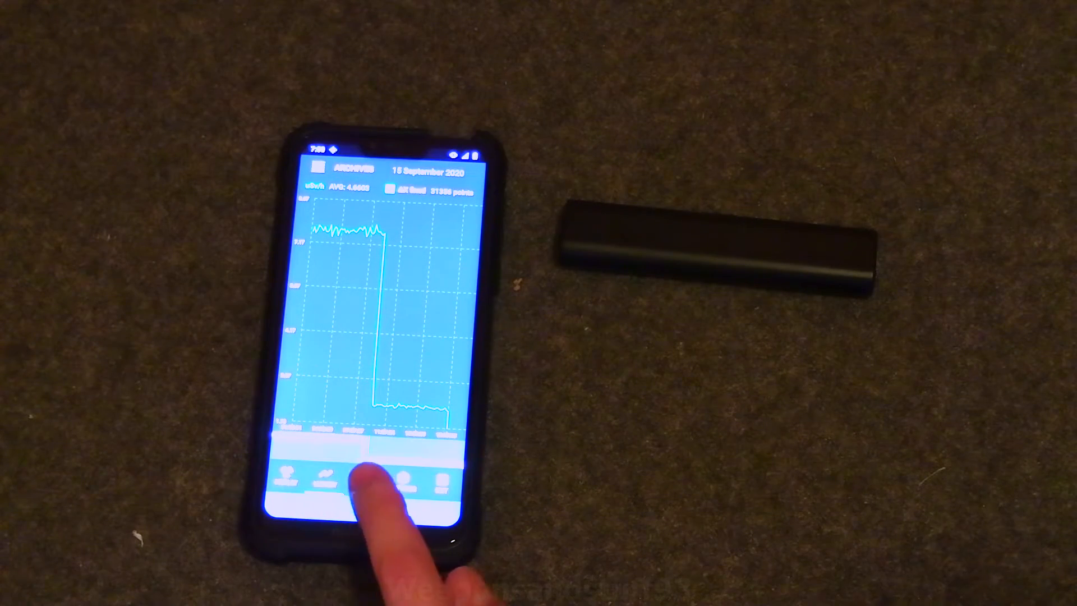